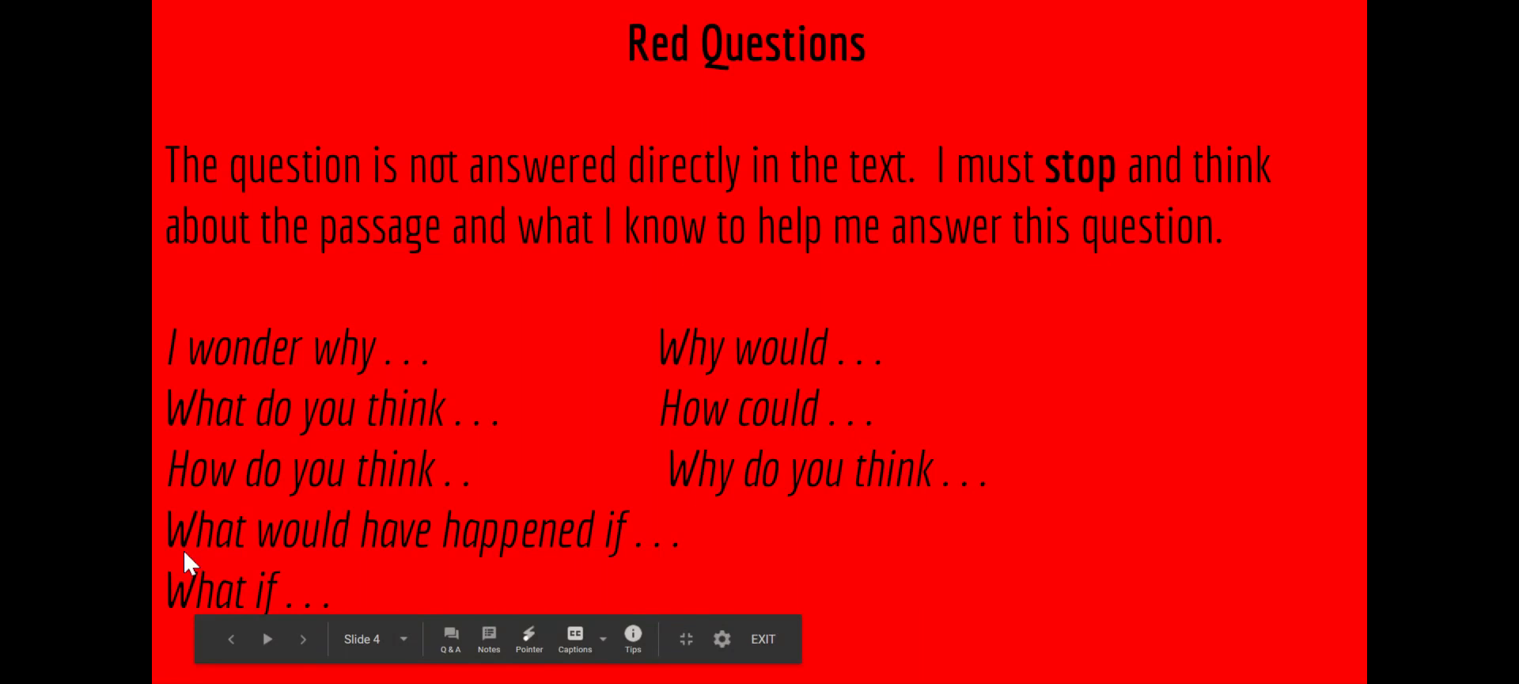
mouse_move(755, 392)
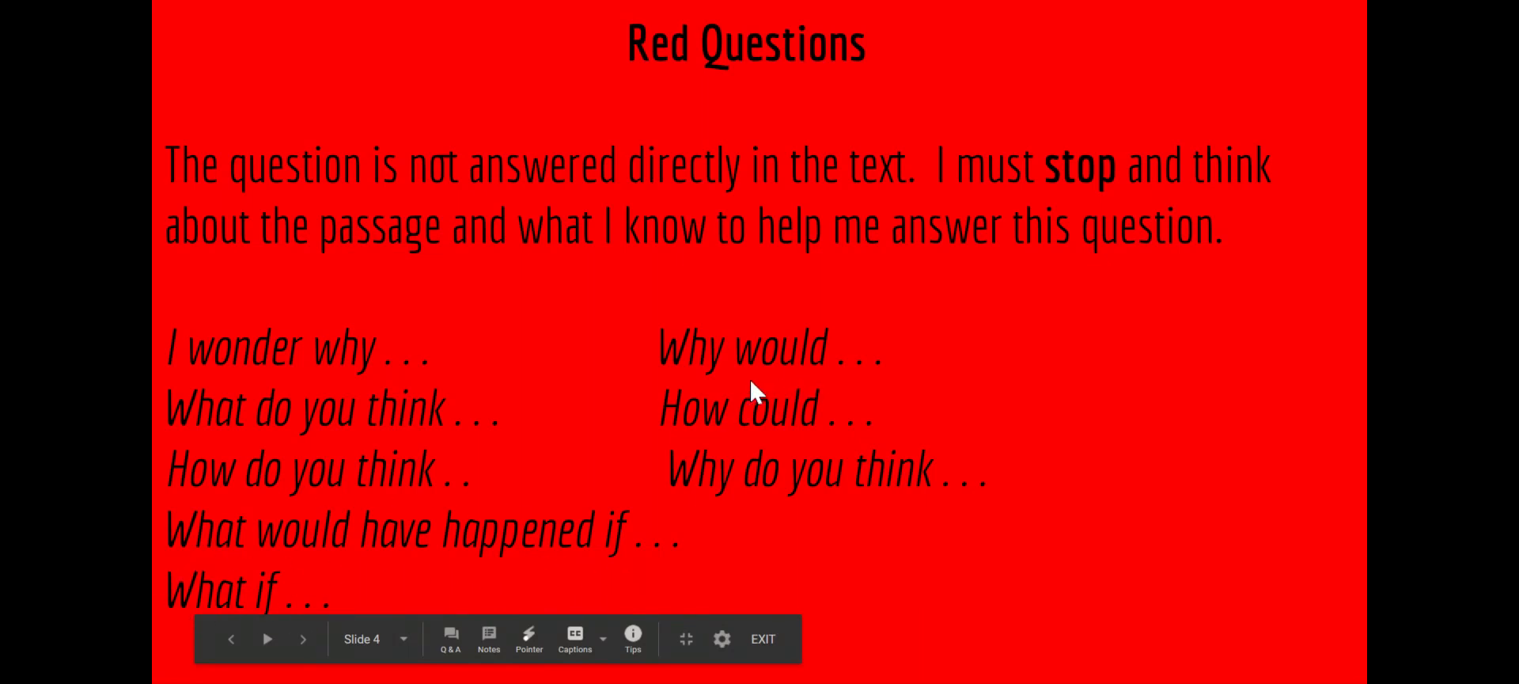